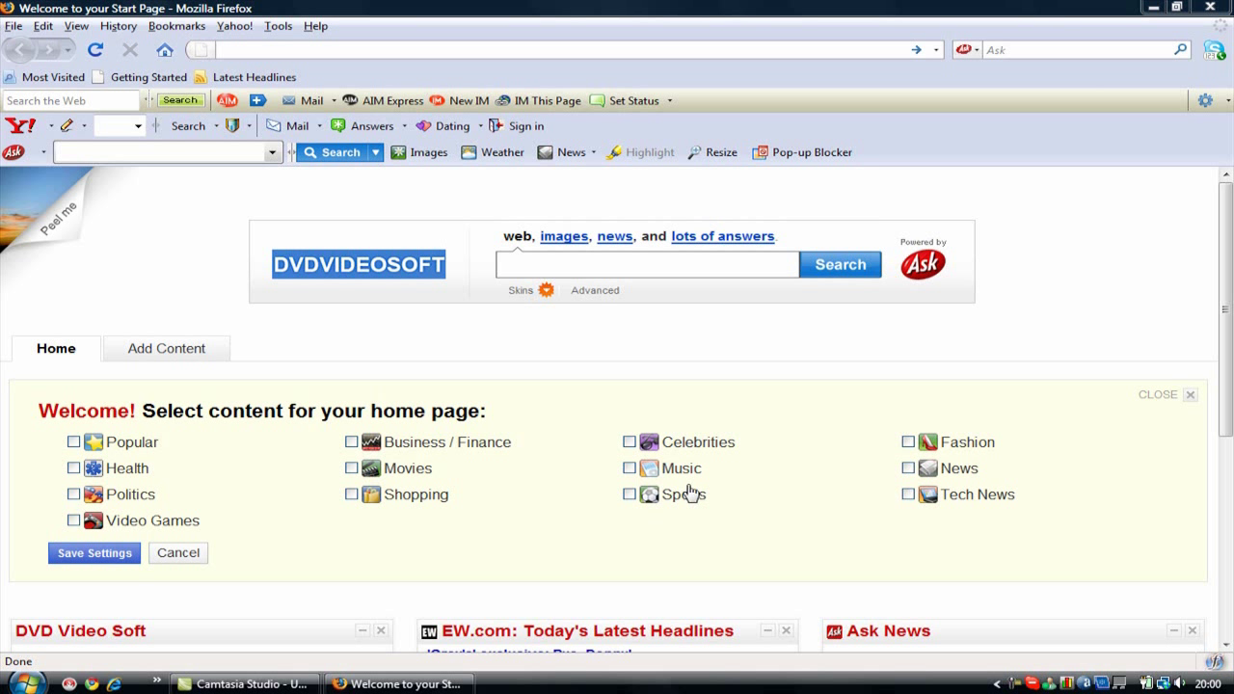
mouse_move(658, 409)
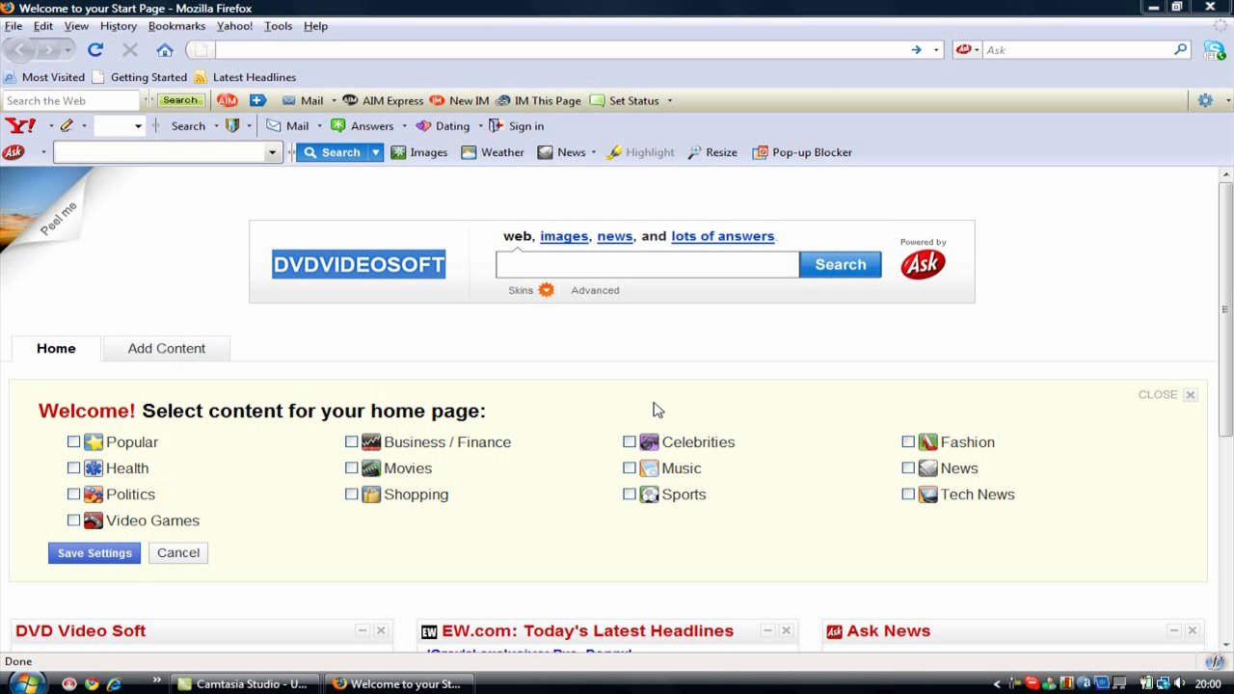
mouse_move(658, 409)
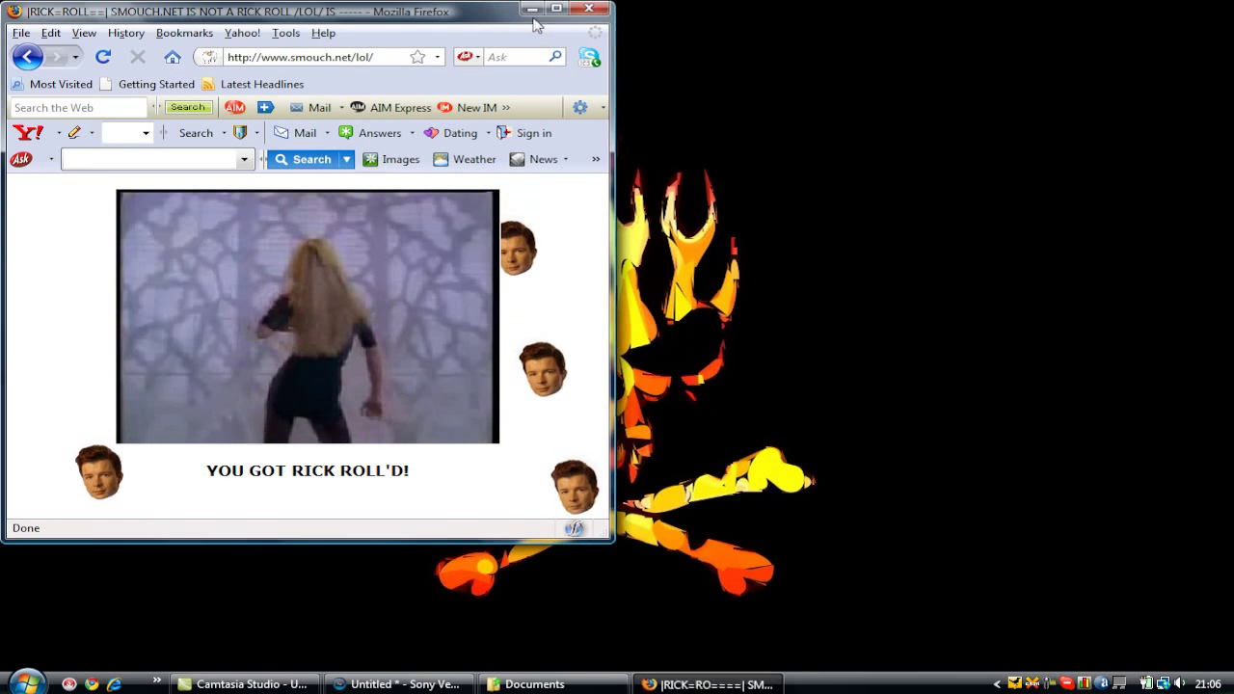
Step: Maximize the Rickroll trap window and dismiss each lyric alert popup with OK in turn
click(573, 12)
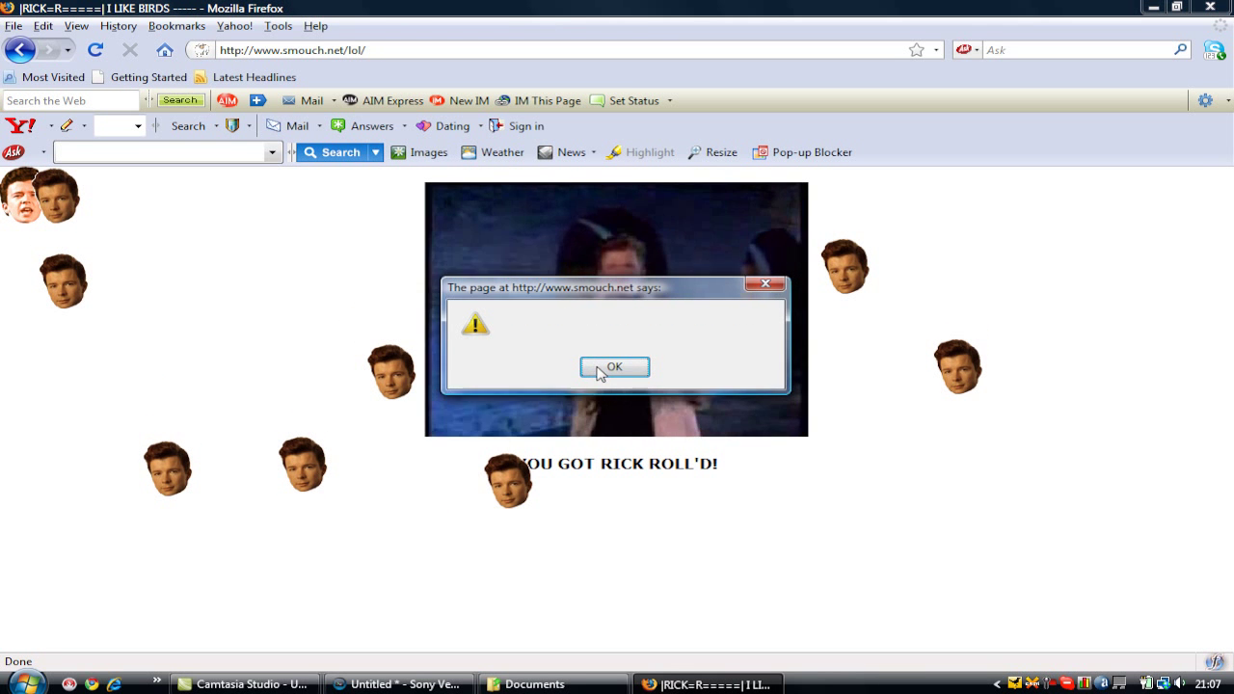
click(614, 367)
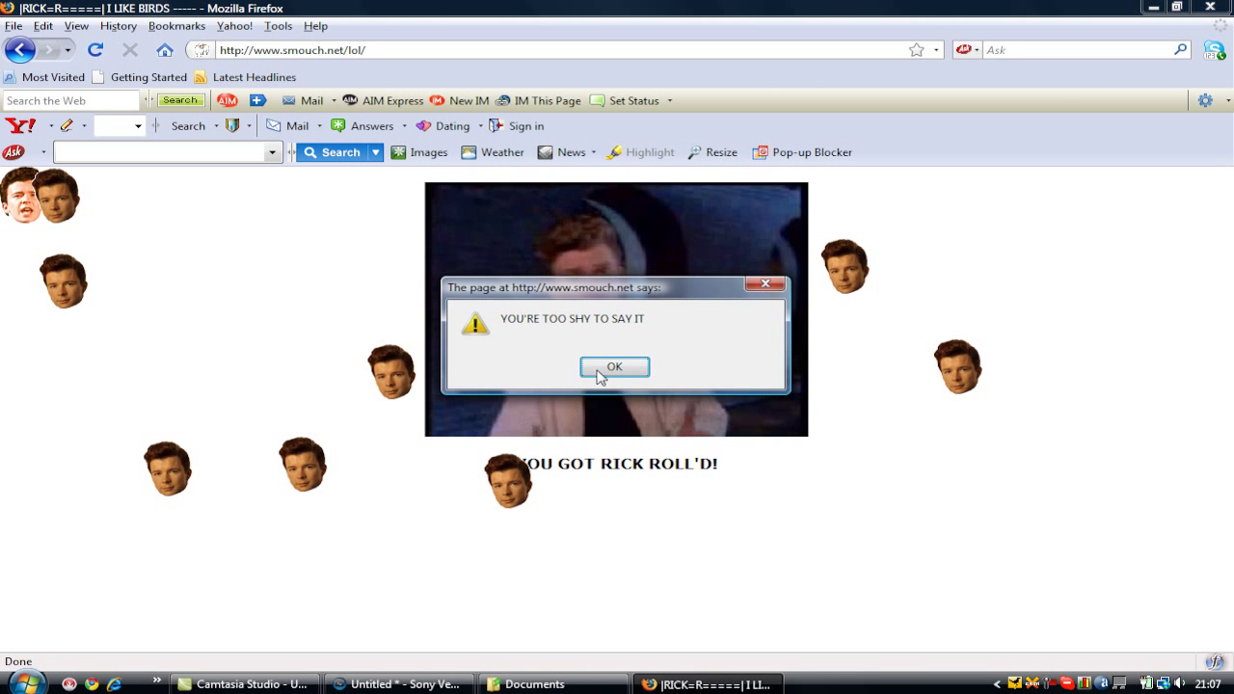
click(613, 366)
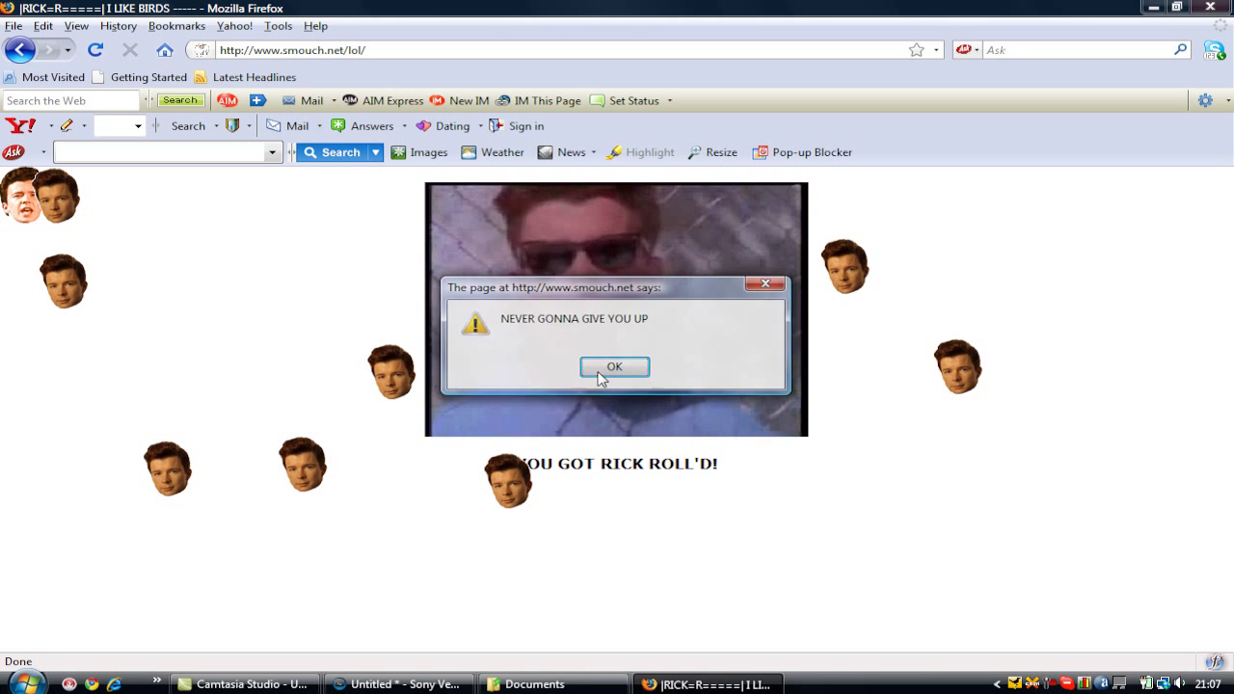
click(613, 366)
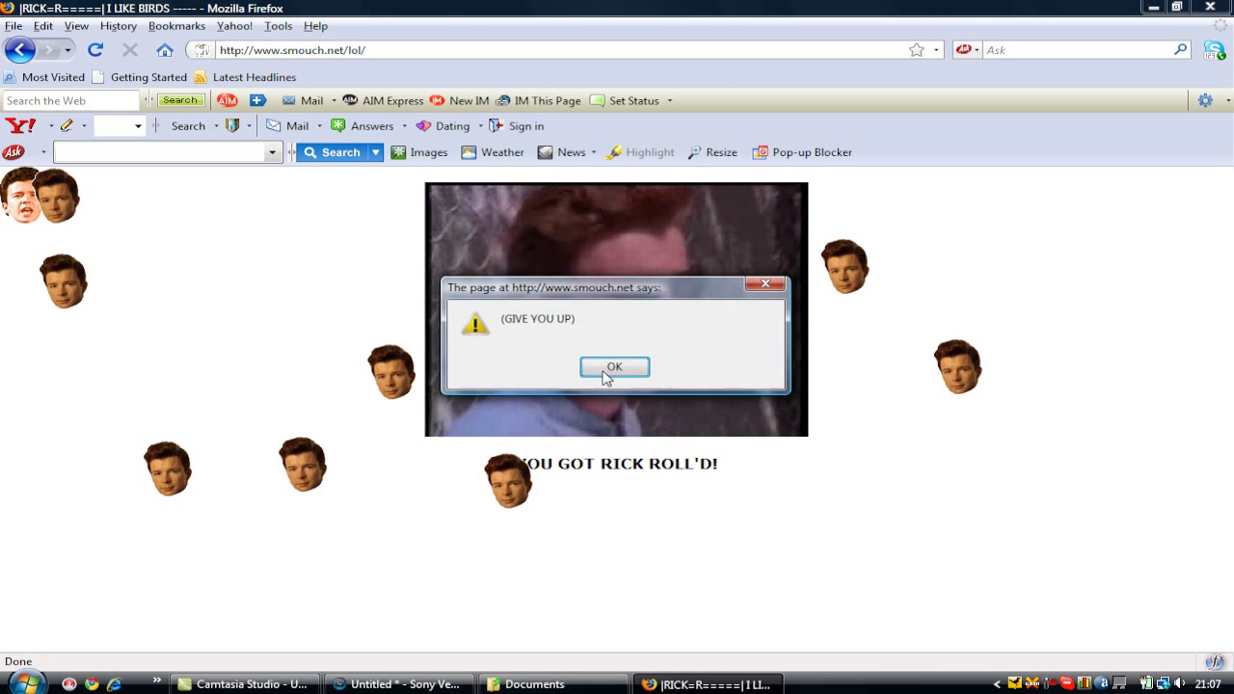
click(614, 366)
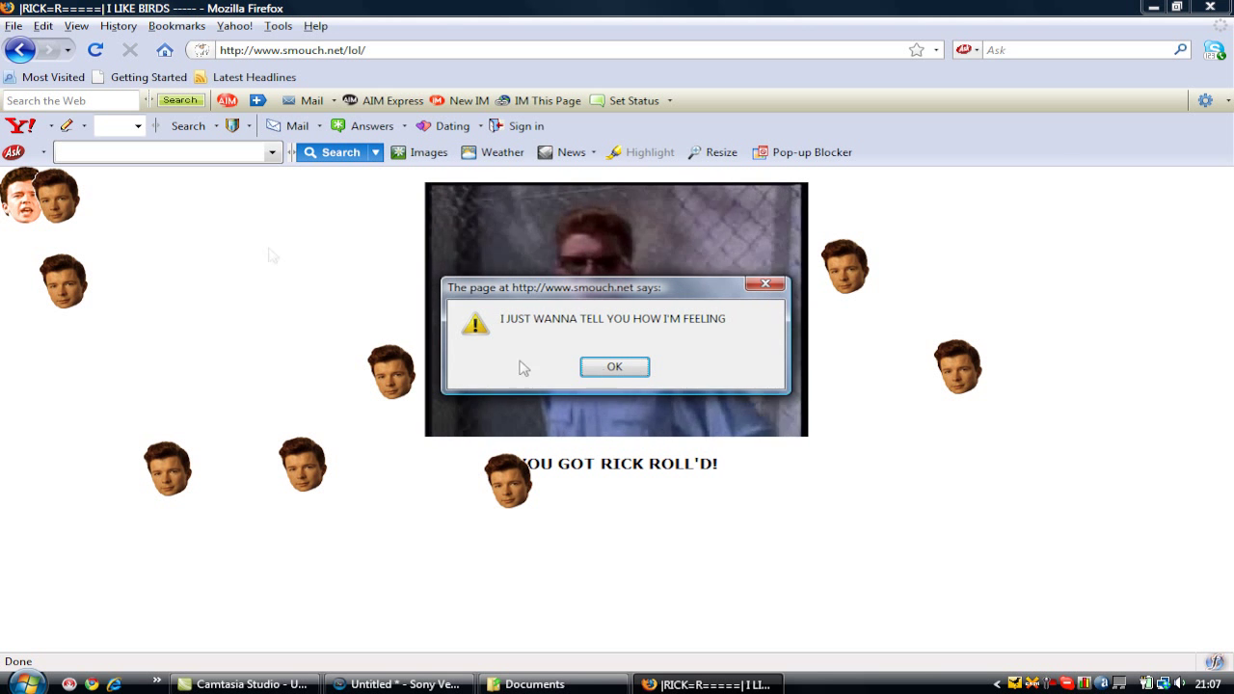
click(613, 366)
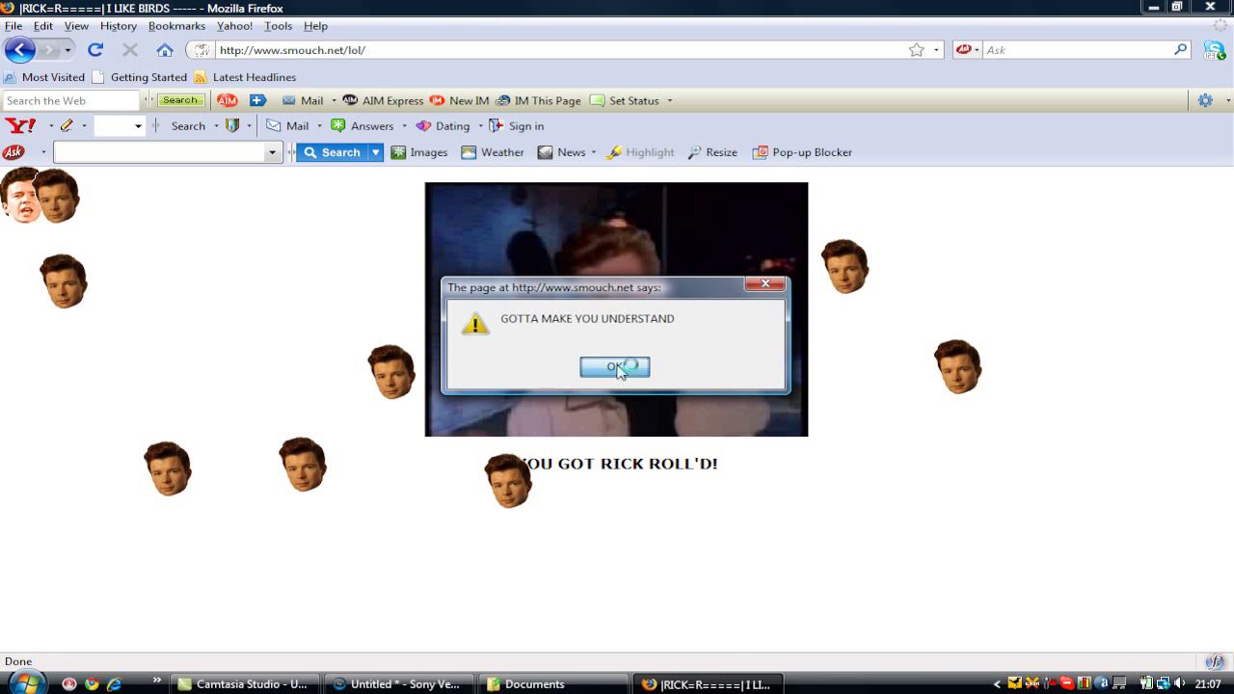
click(613, 367)
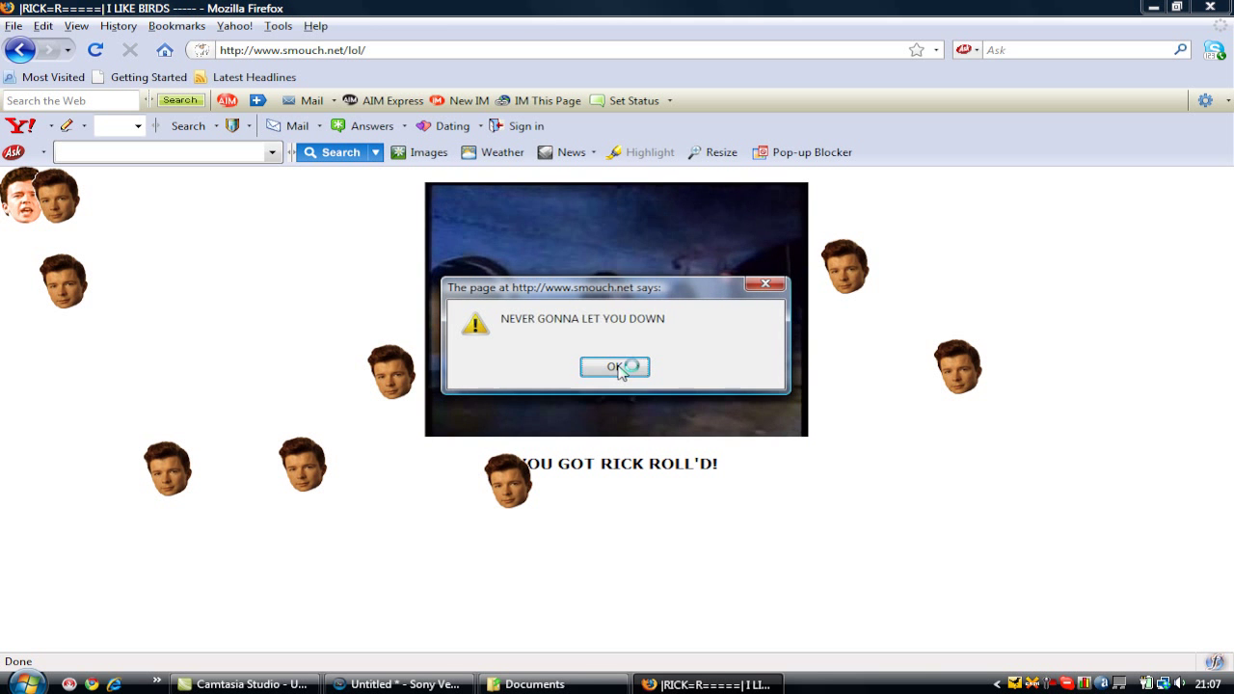
click(614, 366)
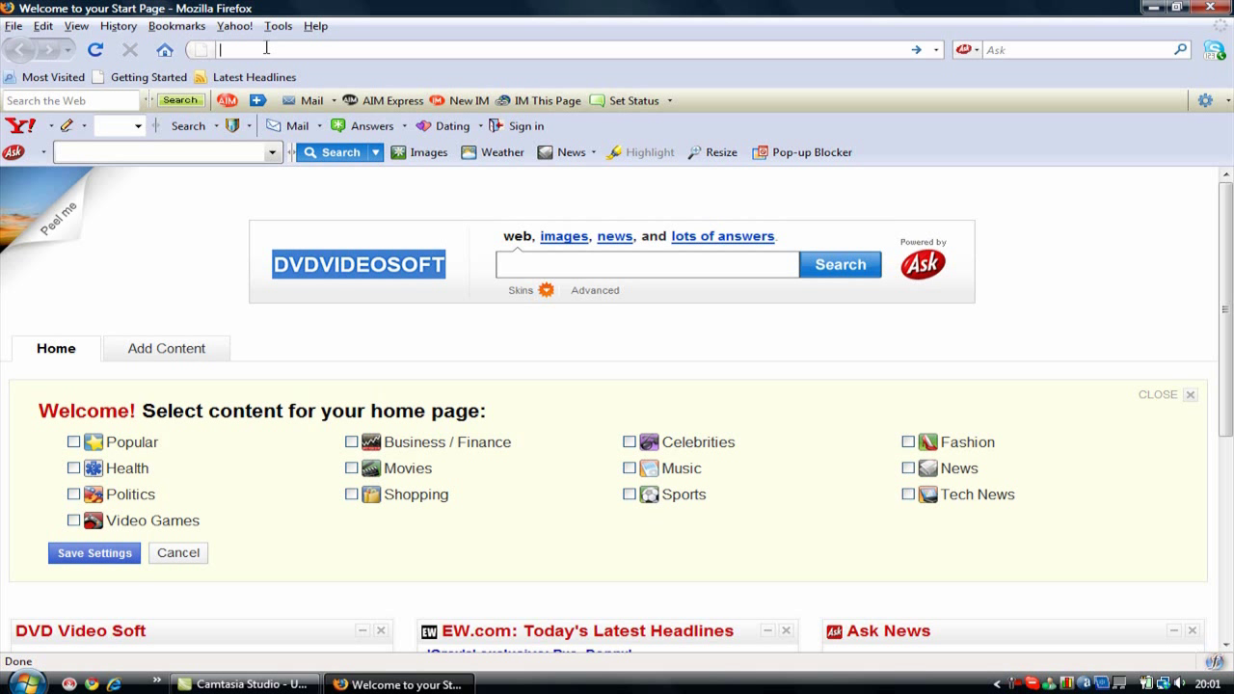
text(www.smmuch.net/lol/)
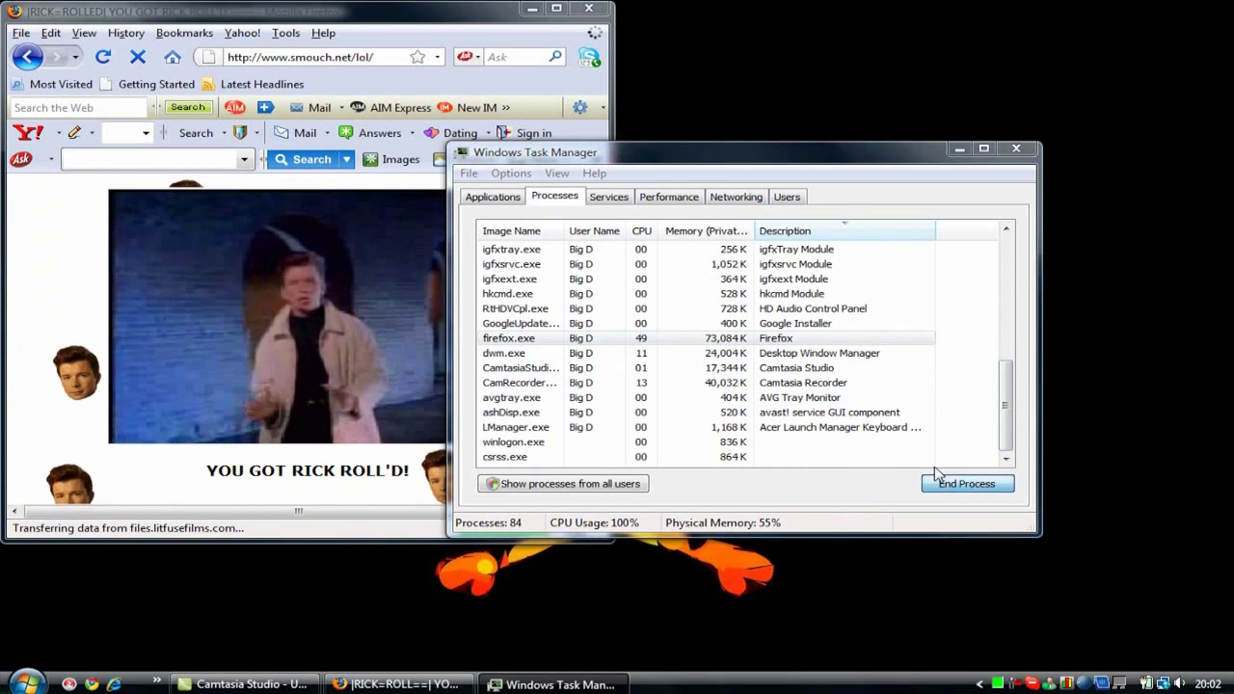
Step: End the firefox.exe process from the Processes list to kill the Rickroll window
click(969, 482)
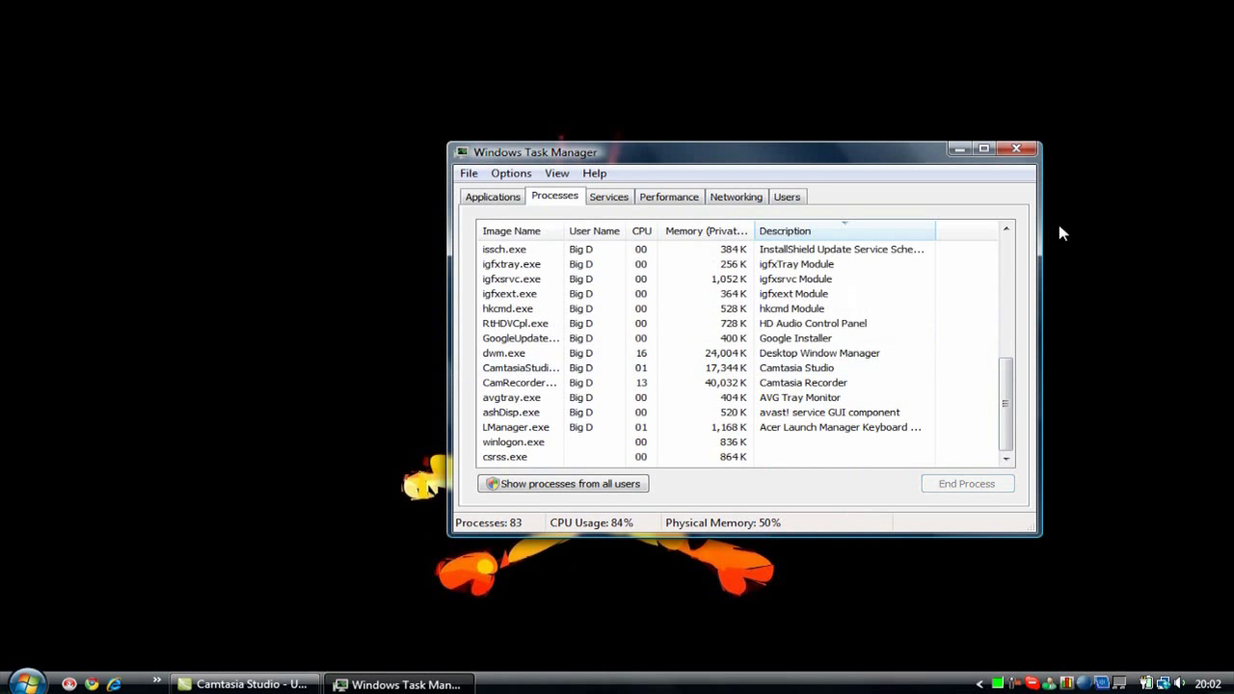
Step: Close Task Manager, leaving the bare desktop
click(1014, 148)
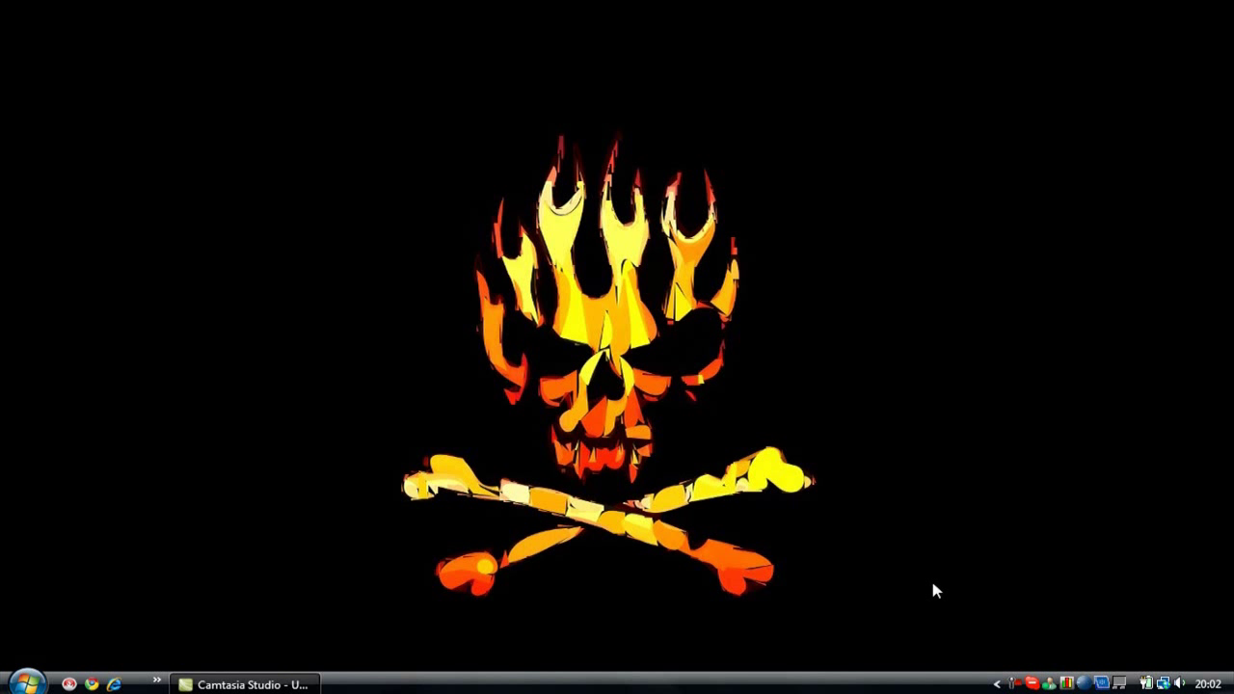
mouse_move(922, 583)
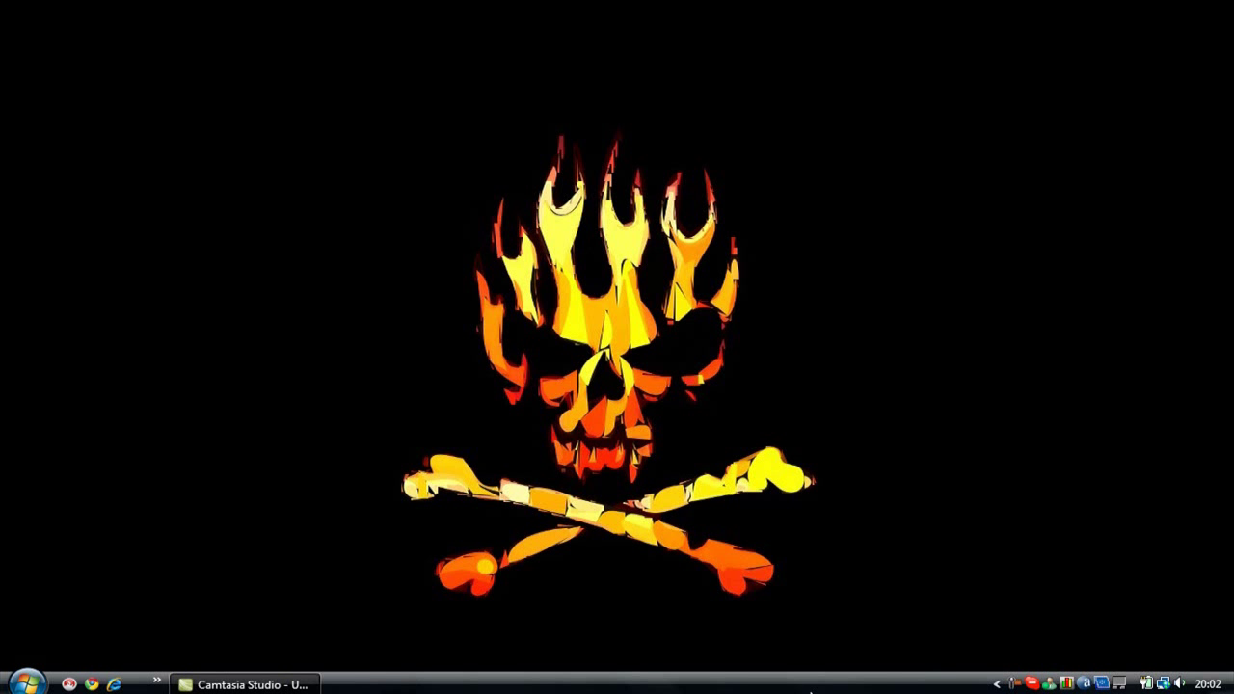
mouse_move(814, 678)
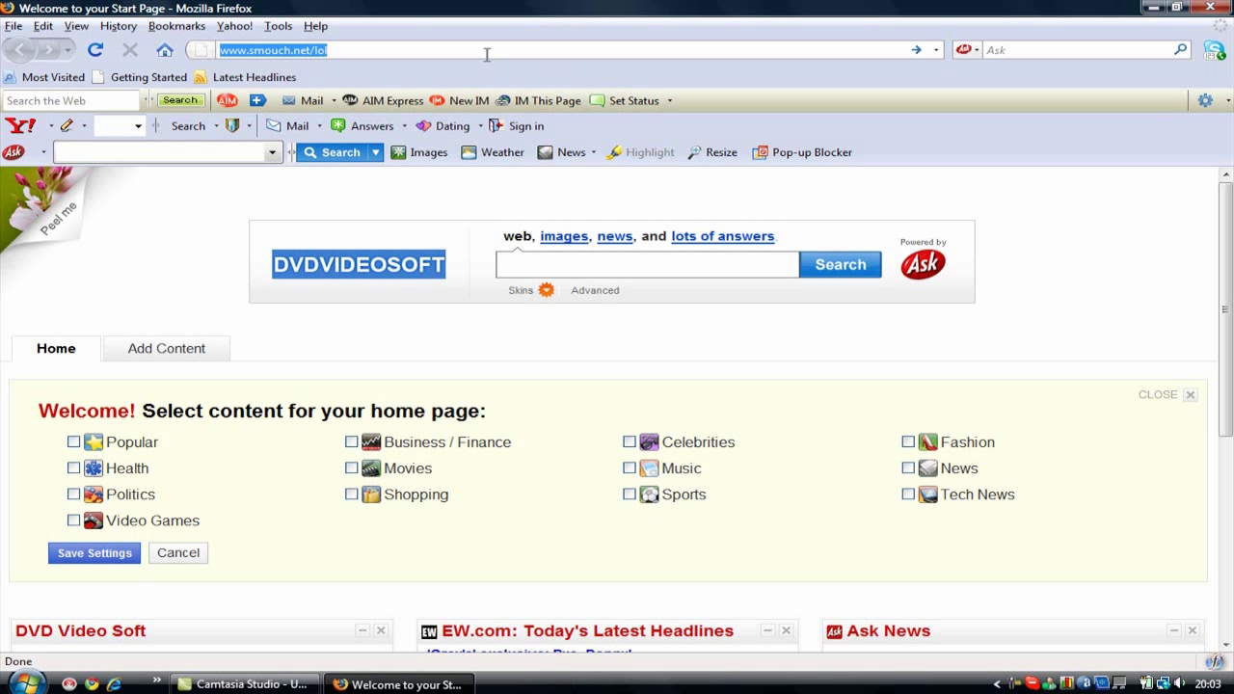
mouse_move(486, 51)
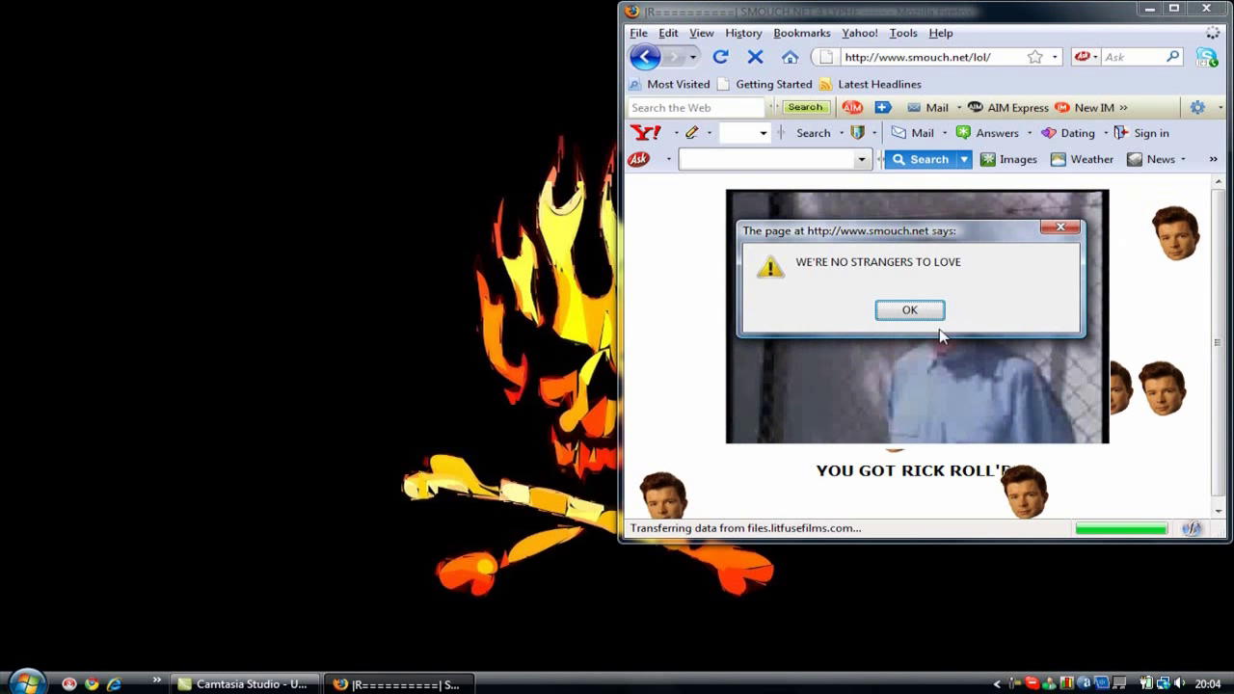
Step: Dismiss the reloaded Rickroll page's lyric alert message with OK
click(910, 309)
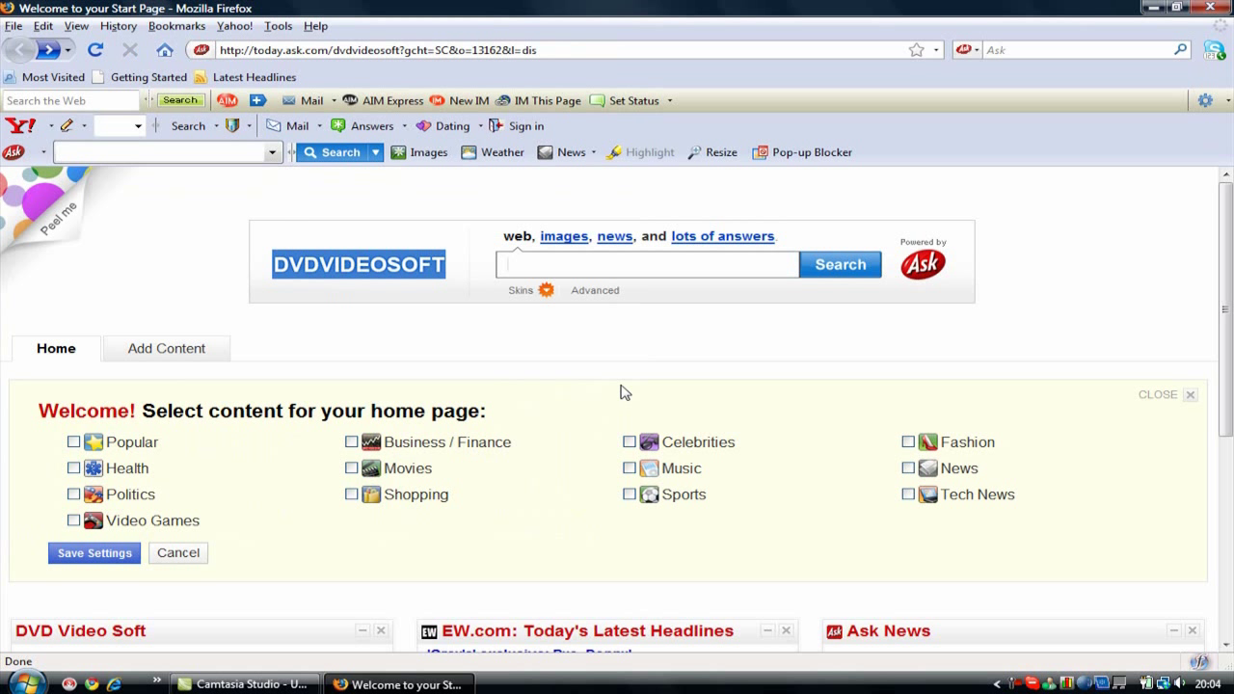
mouse_move(1038, 255)
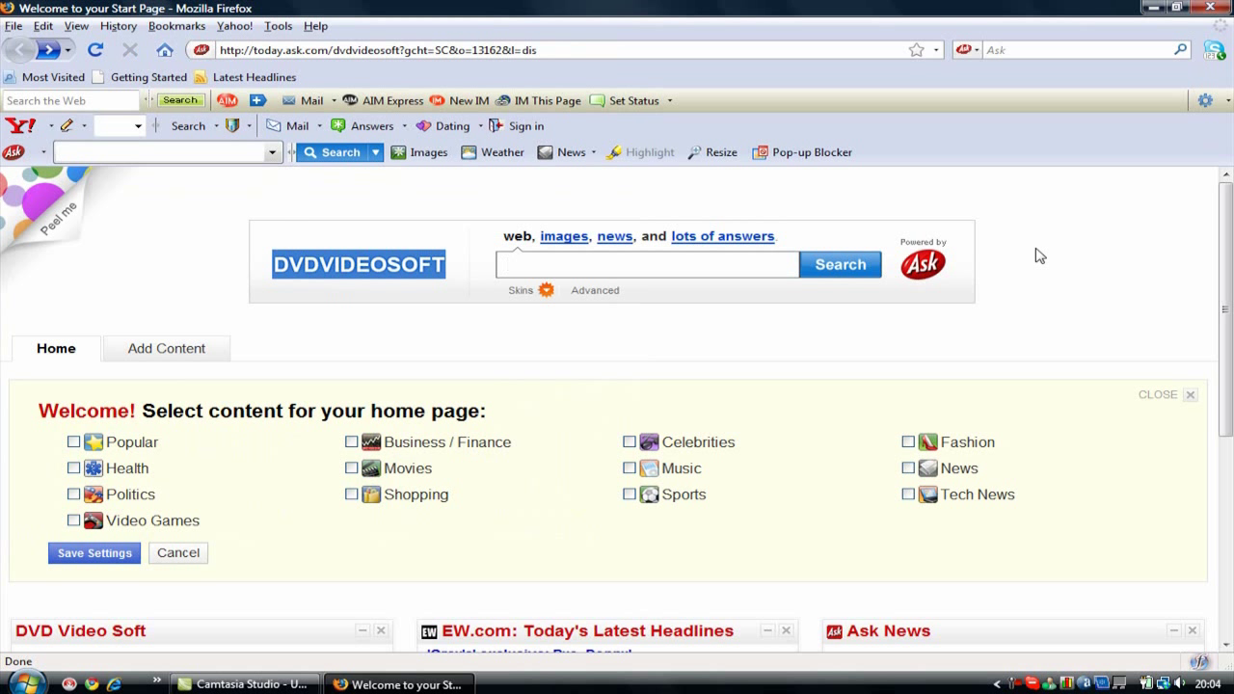
click(646, 265)
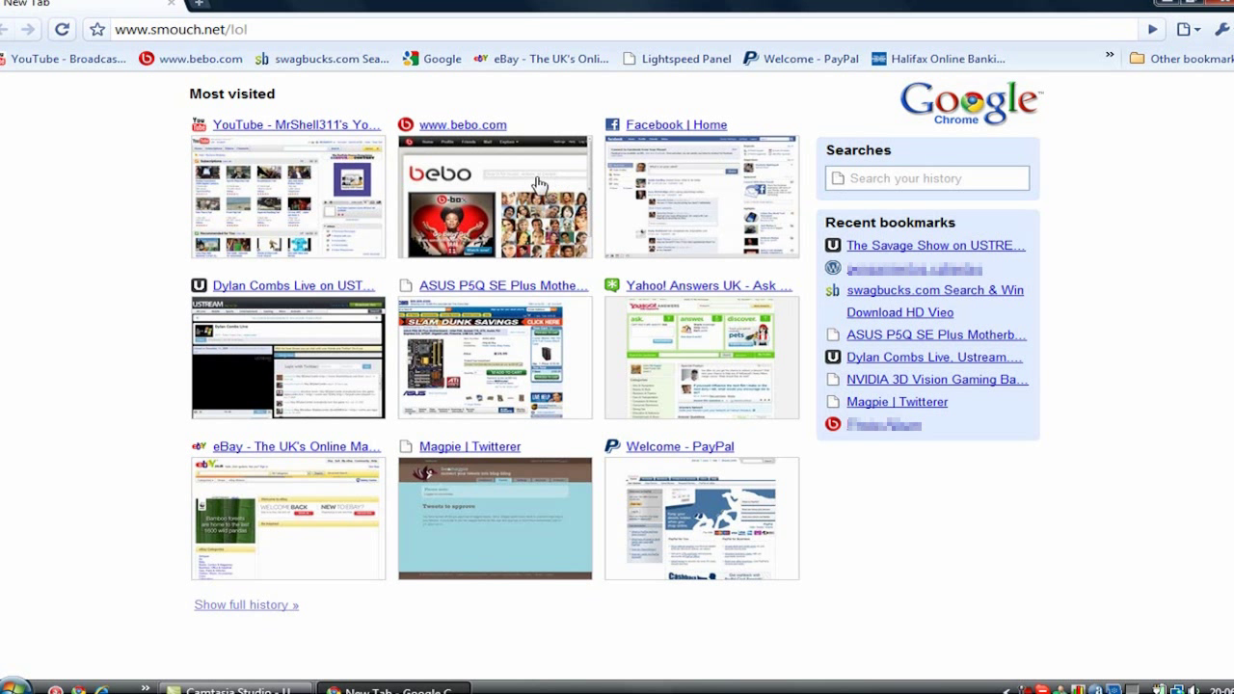
mouse_move(50, 294)
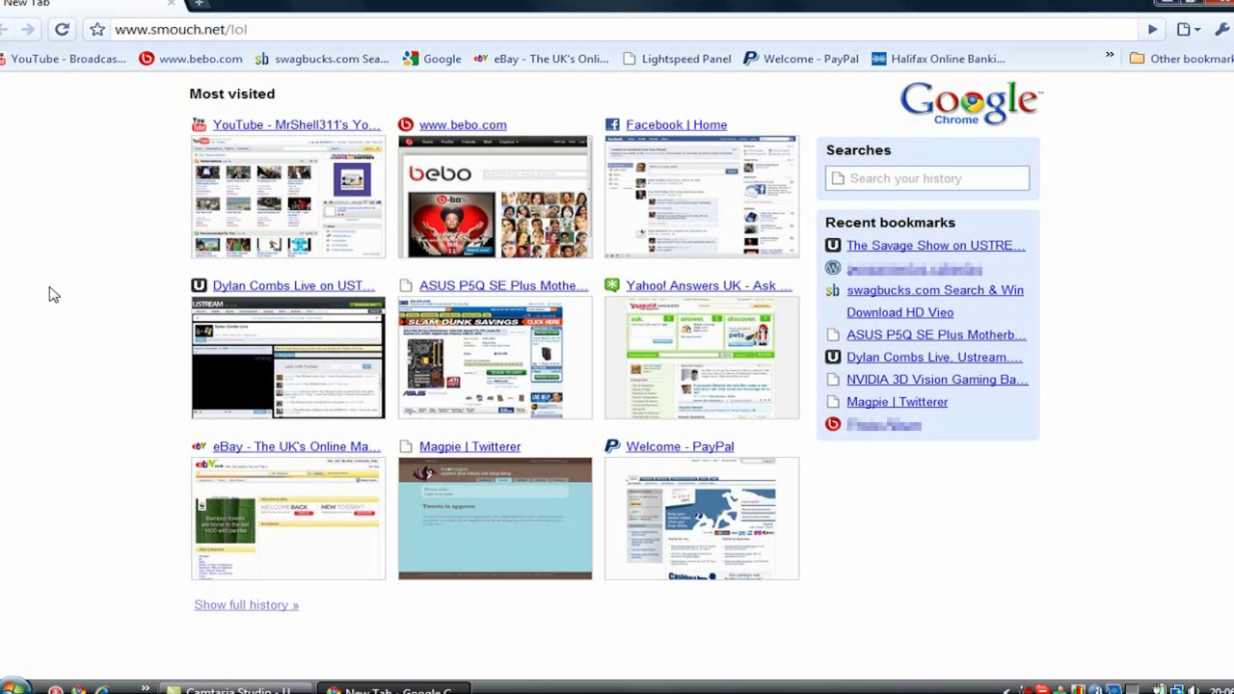
mouse_move(56, 285)
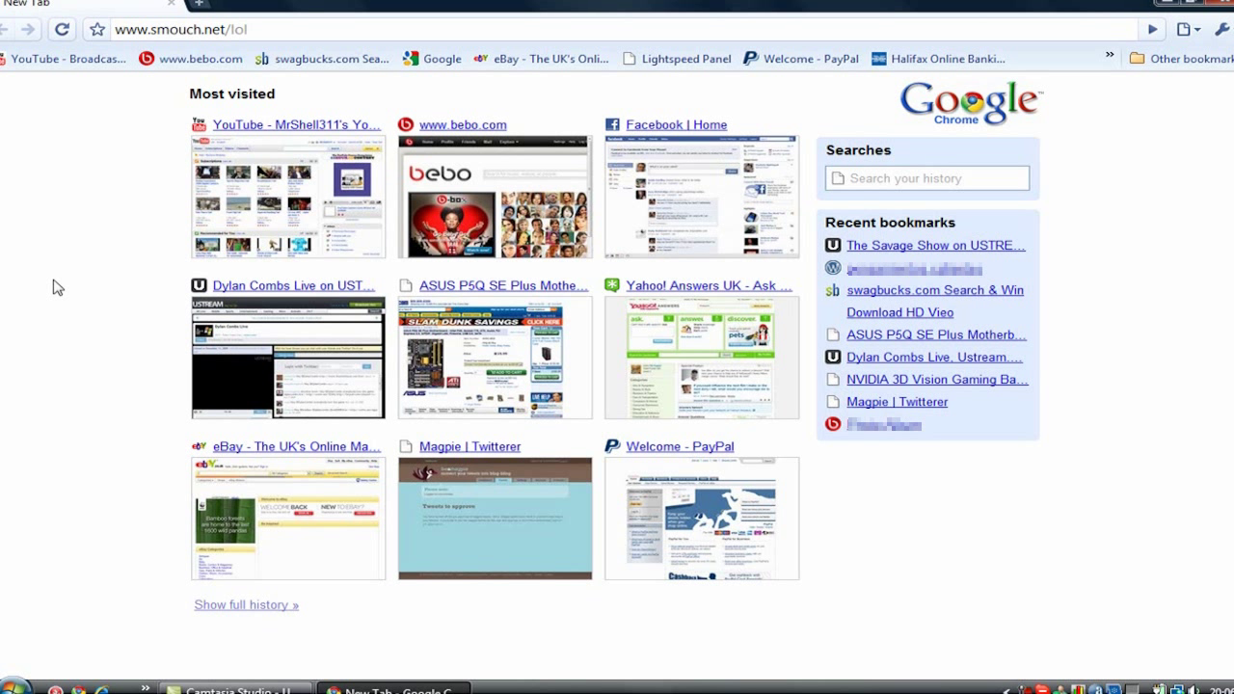
mouse_move(556, 110)
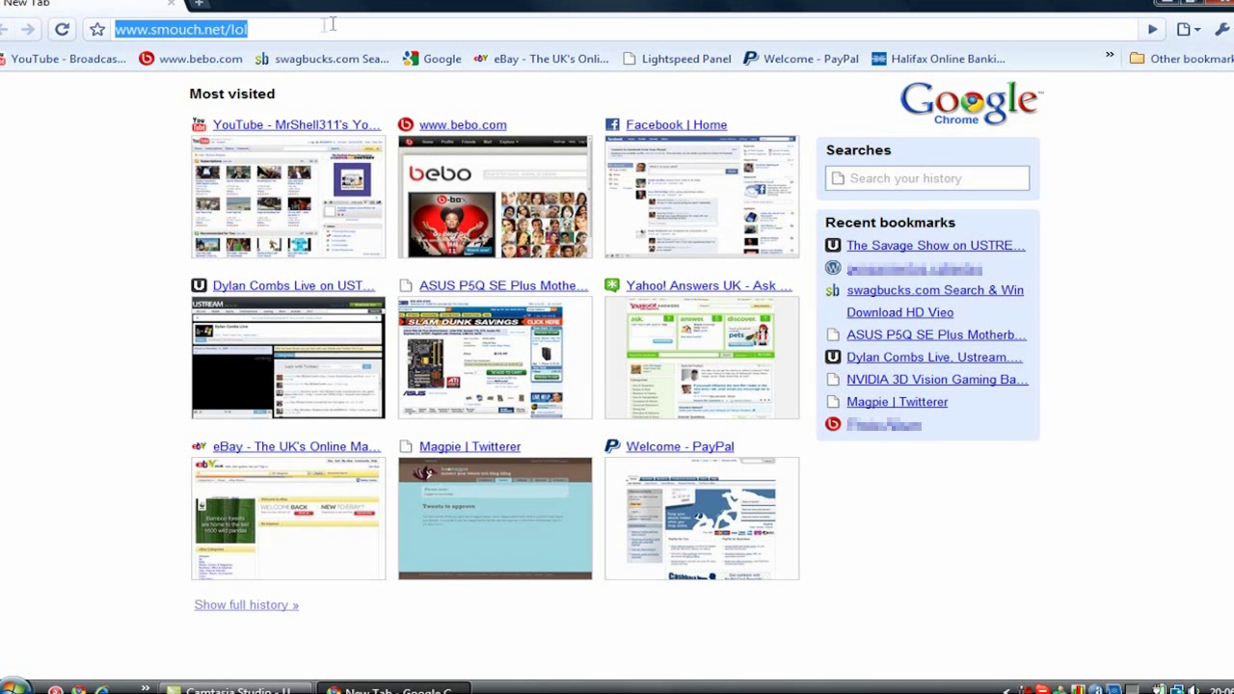
mouse_move(316, 19)
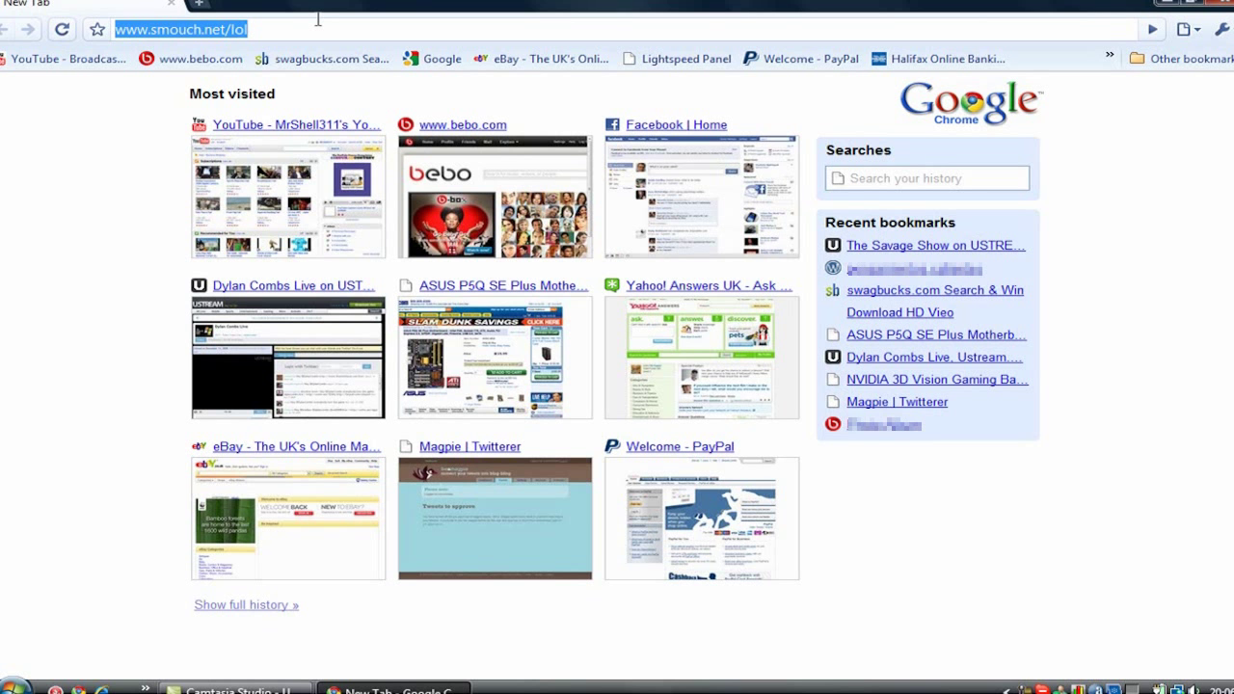
mouse_move(204, 7)
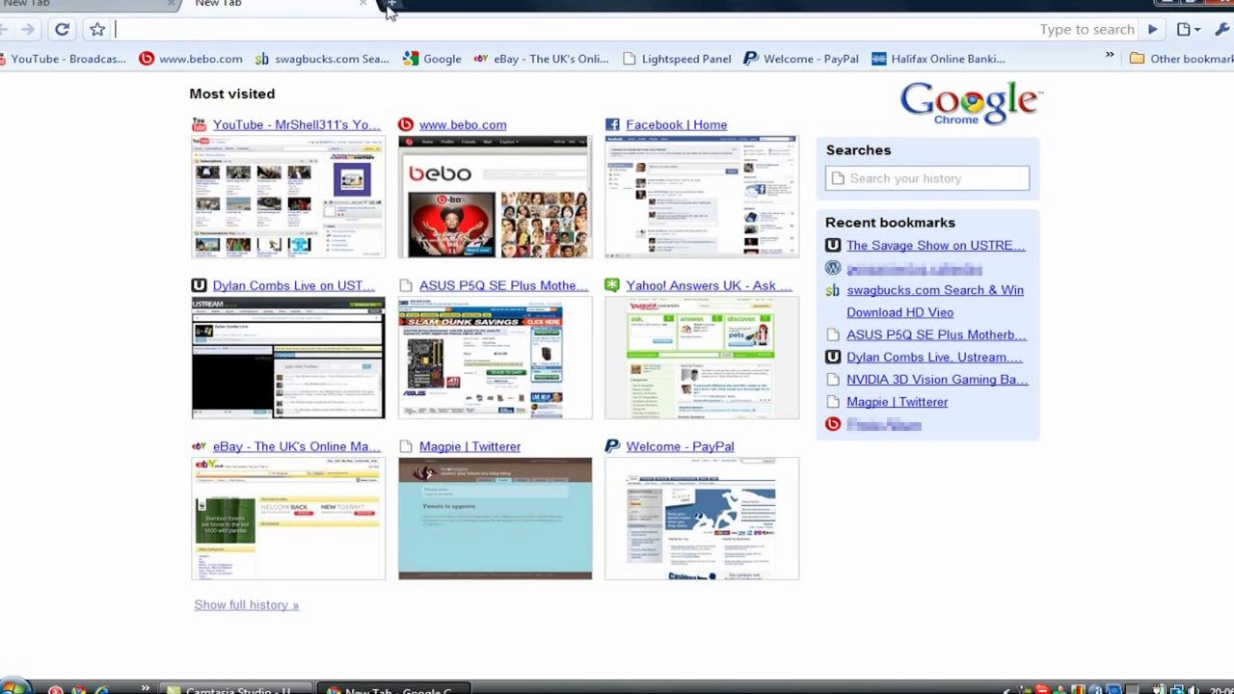
text(www.smouch.net/lol/)
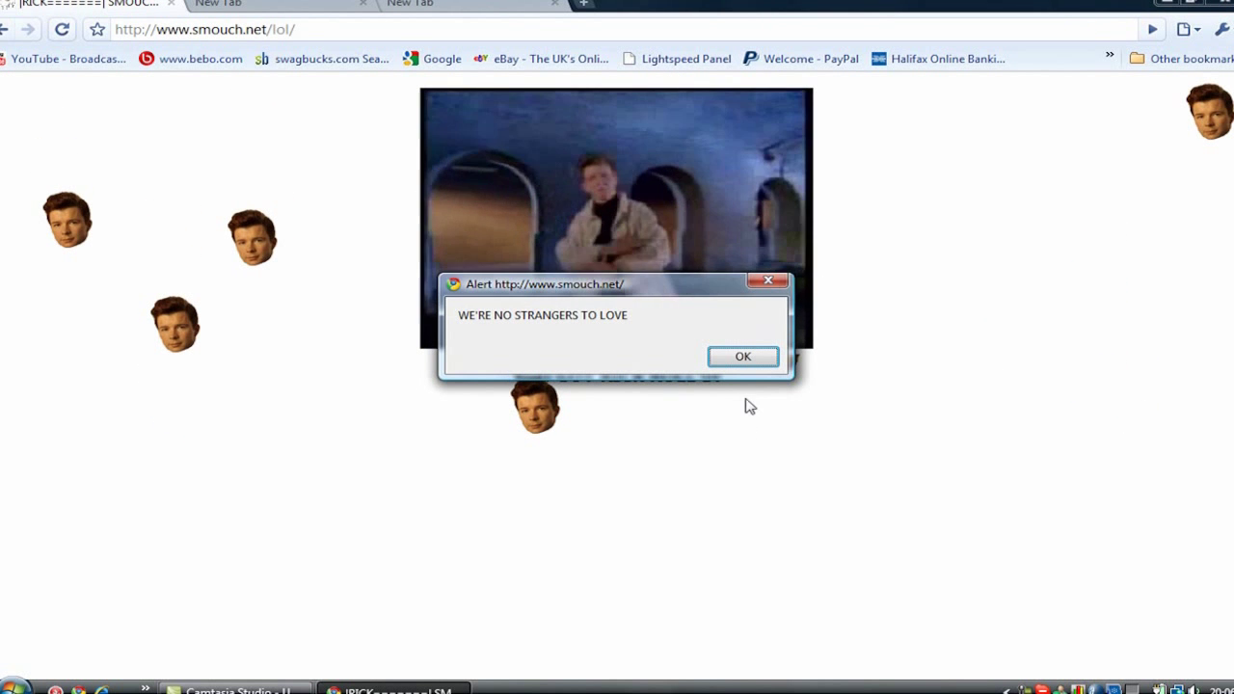
click(743, 357)
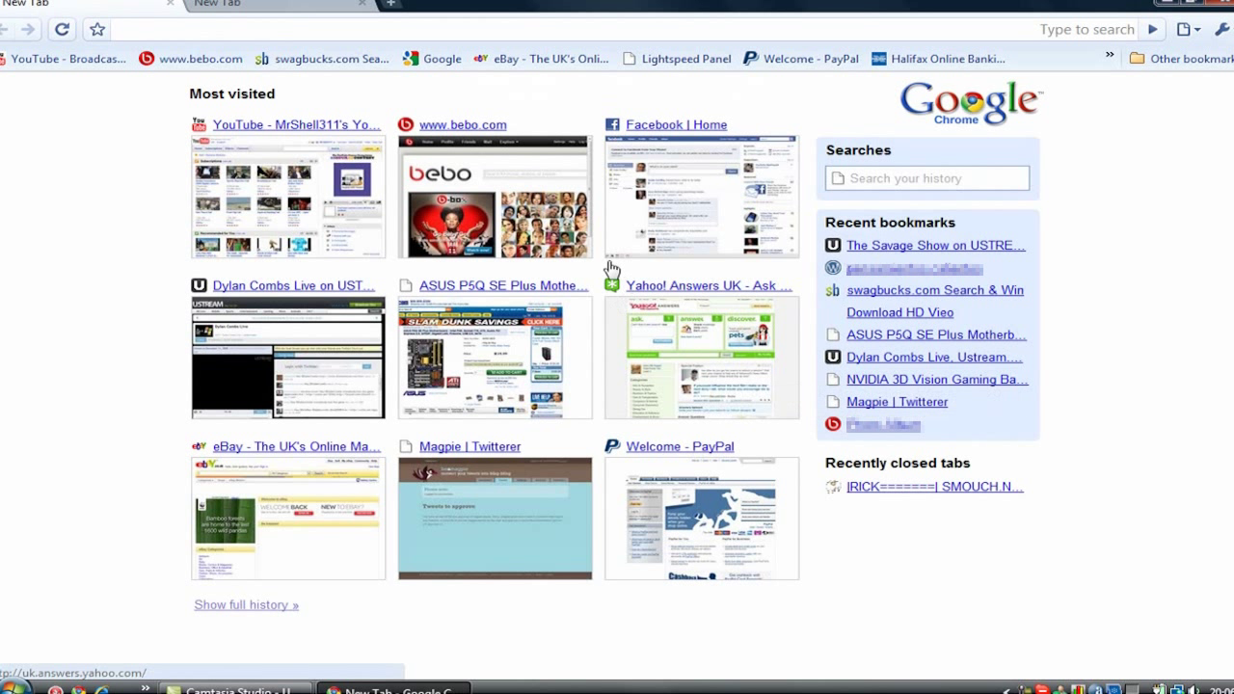
mouse_move(586, 281)
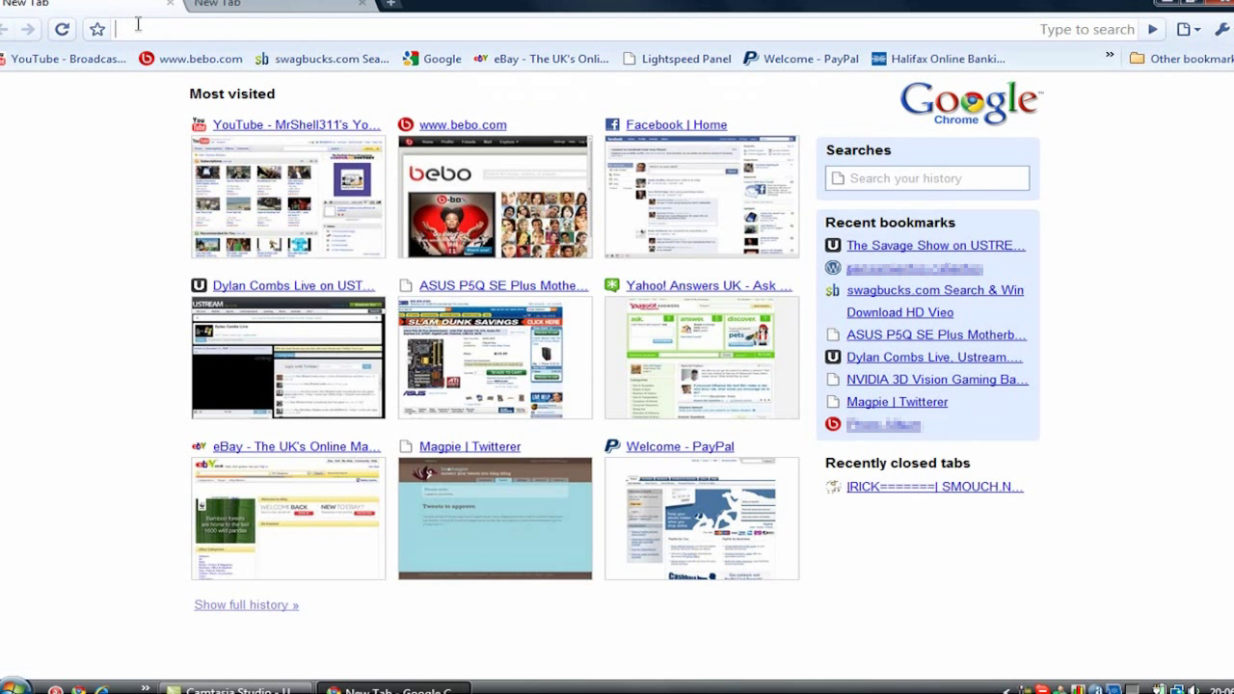
mouse_move(837, 413)
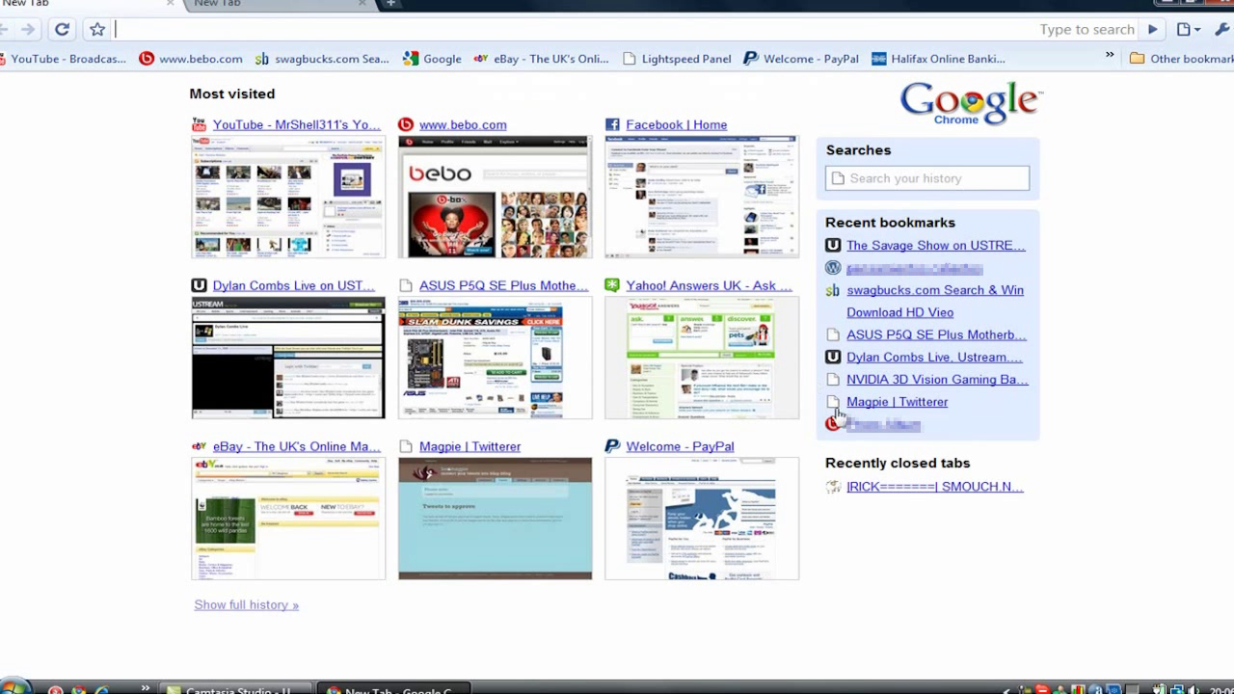
mouse_move(899, 587)
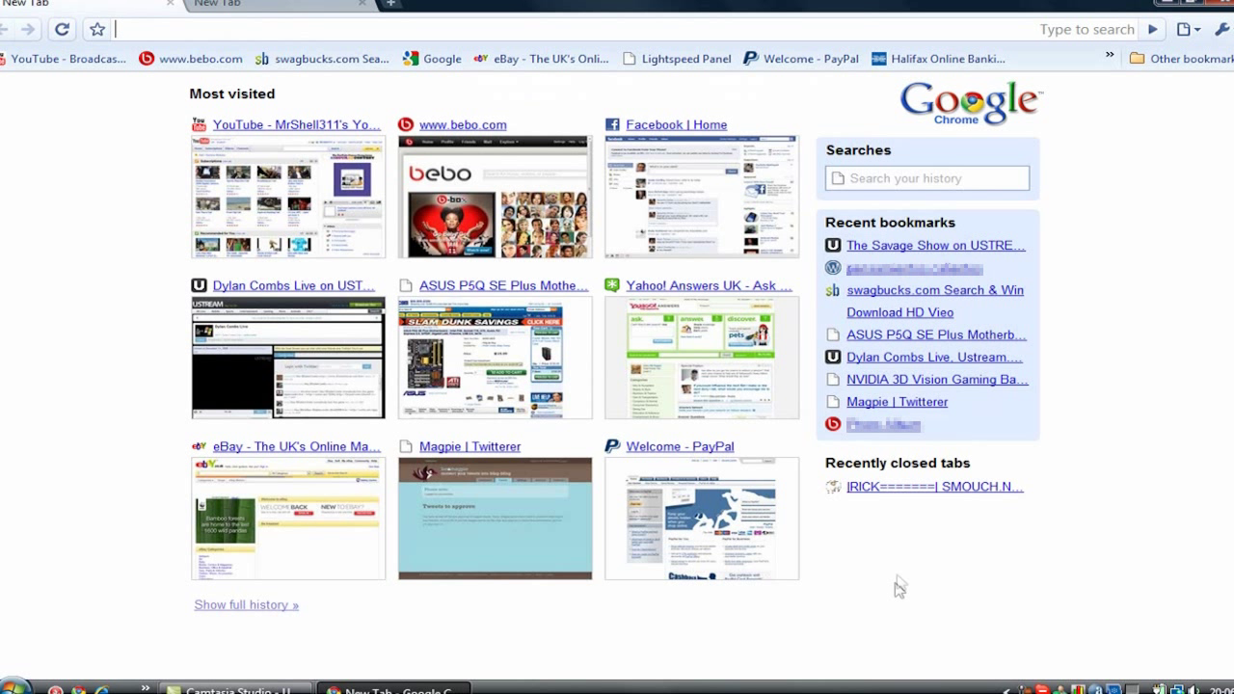
mouse_move(627, 318)
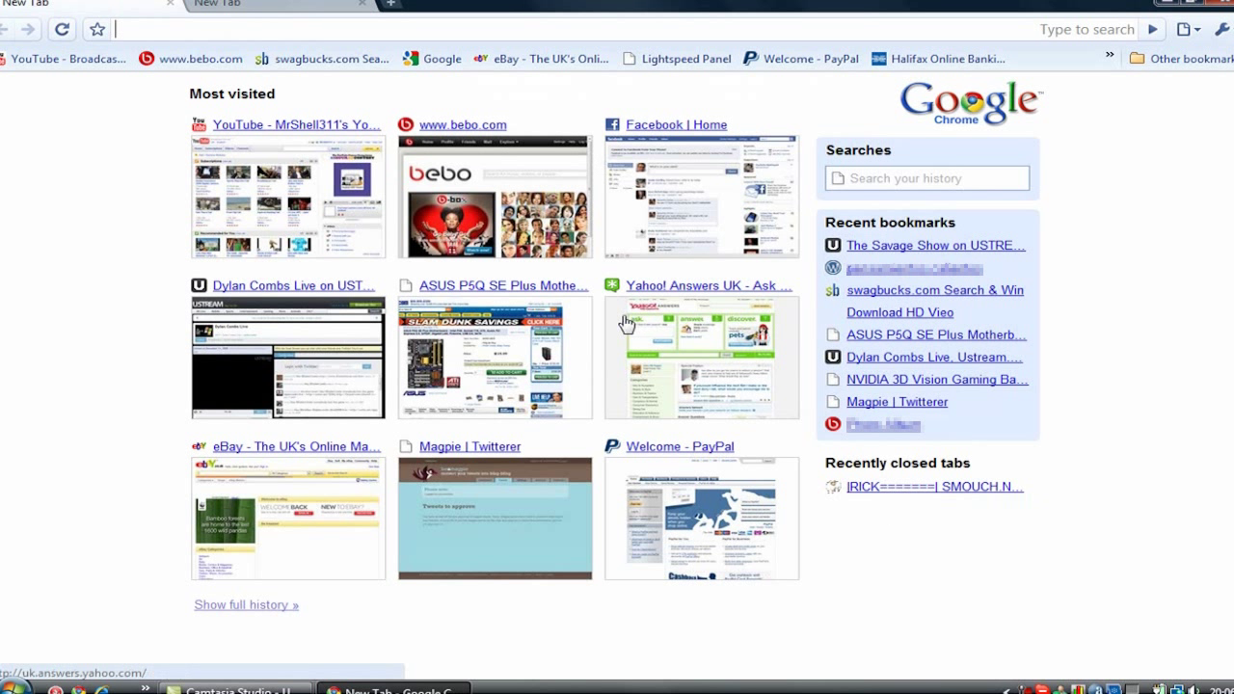